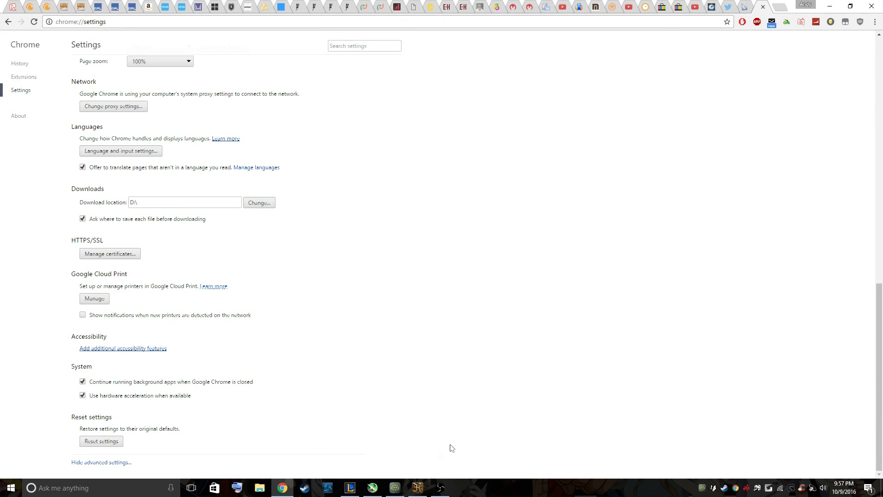
Step: Open MSI Afterburner from the tray and apply profile 2 (1050 MHz core, 1400 MHz memory)
left_click(327, 487)
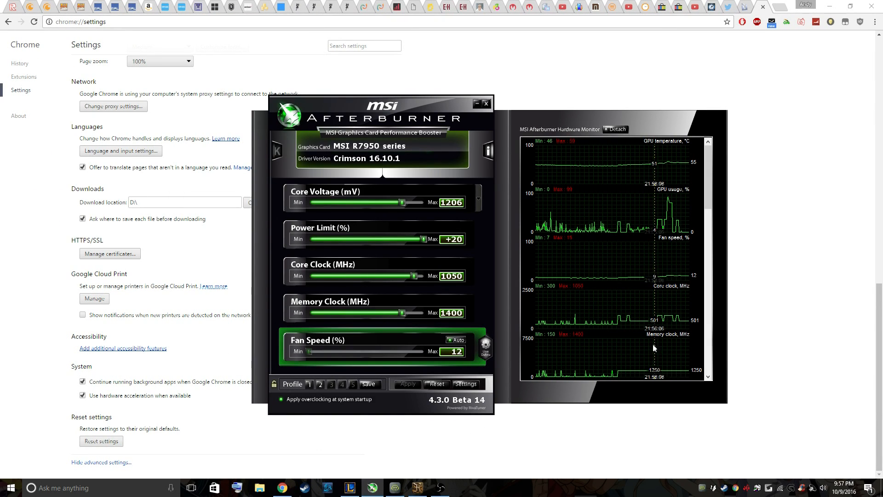
mouse_move(660, 343)
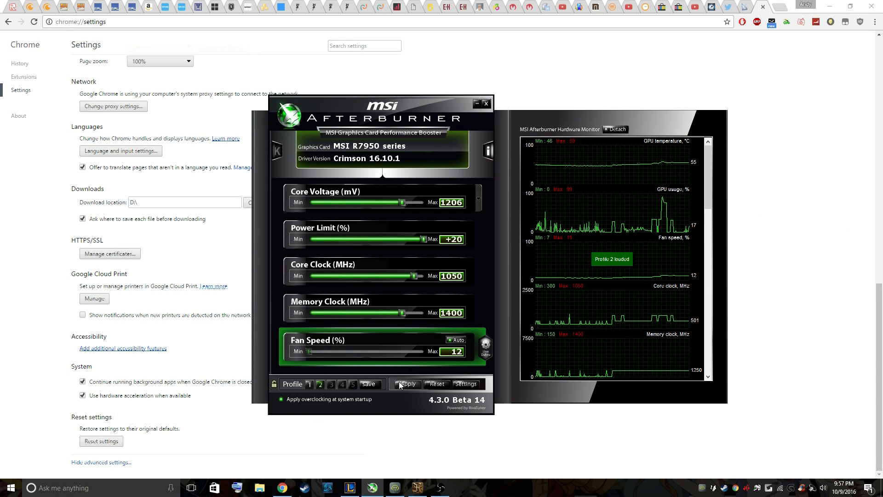
left_click(406, 383)
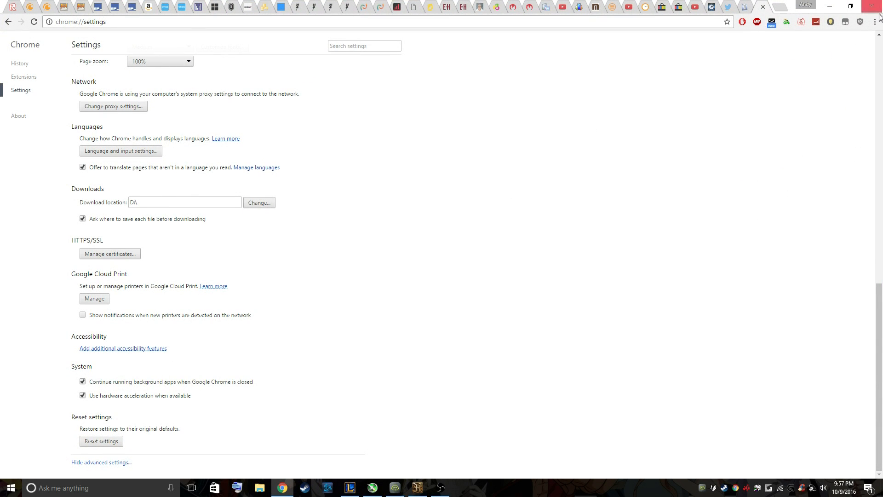
mouse_move(768, 24)
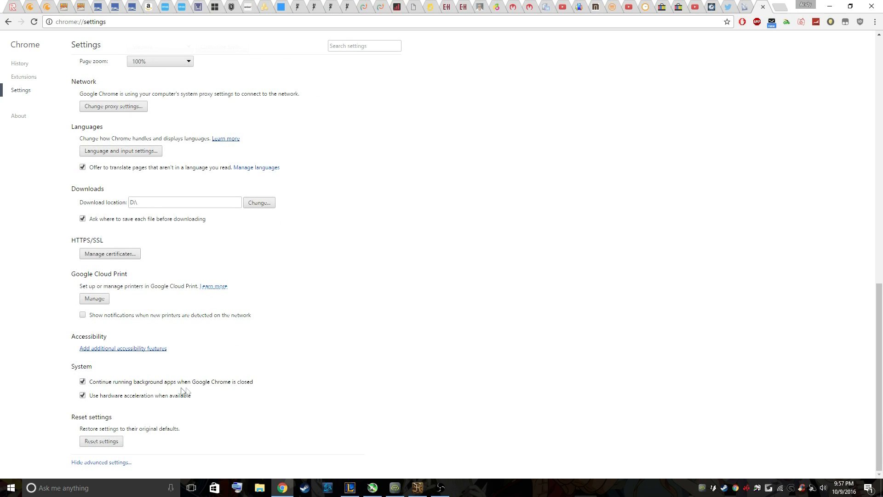
Step: Uncheck 'Use hardware acceleration when available' in Chrome's System settings
left_click(83, 394)
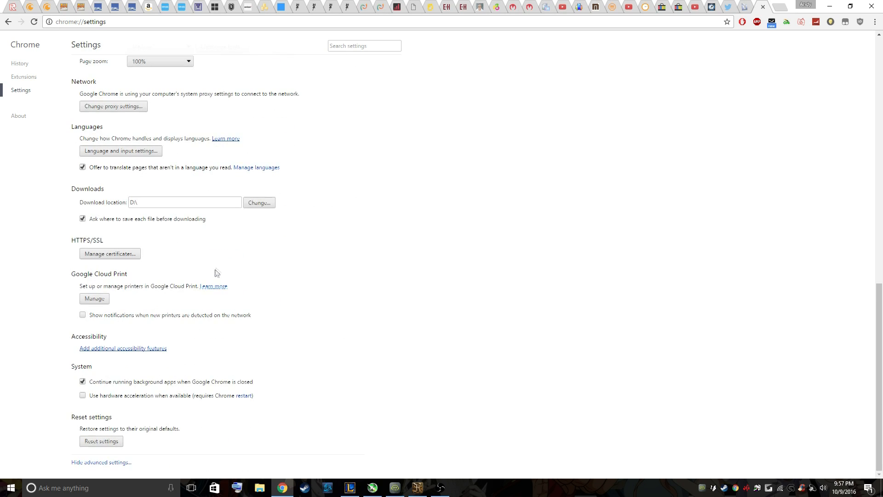
mouse_move(247, 387)
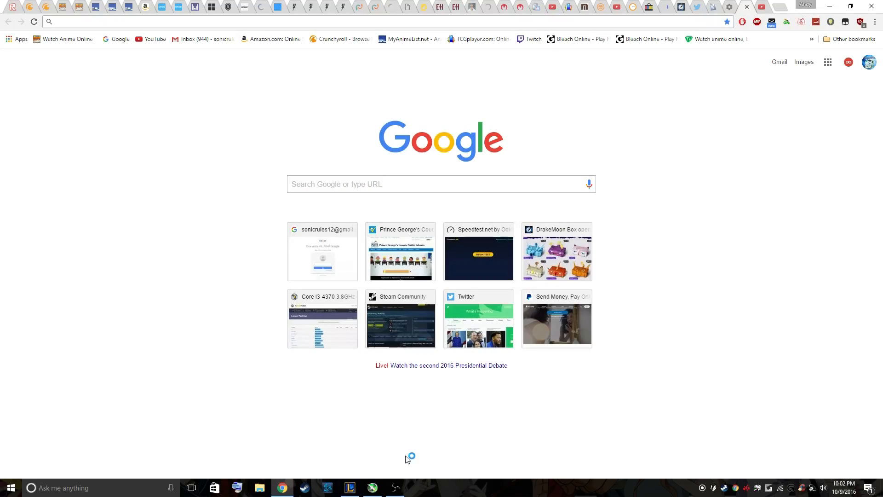
Step: Close the Chrome window to return to the desktop
left_click(372, 487)
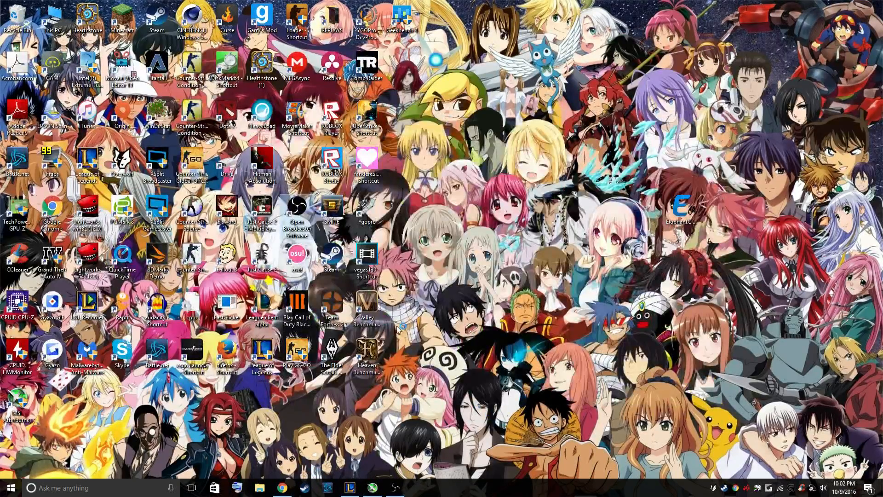
Step: Launch Heaven Benchmark from its desktop shortcut and run it with Ultra quality, Extreme tessellation
double_click(17, 397)
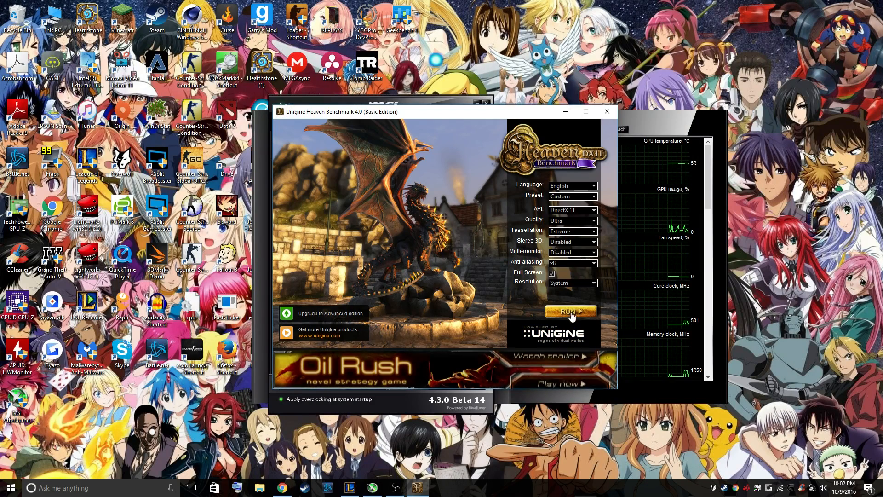
mouse_move(446, 249)
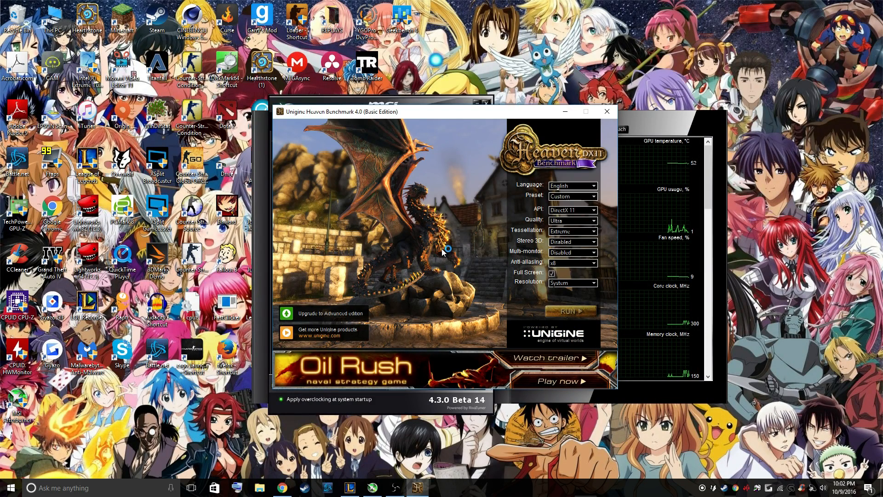
left_click(570, 310)
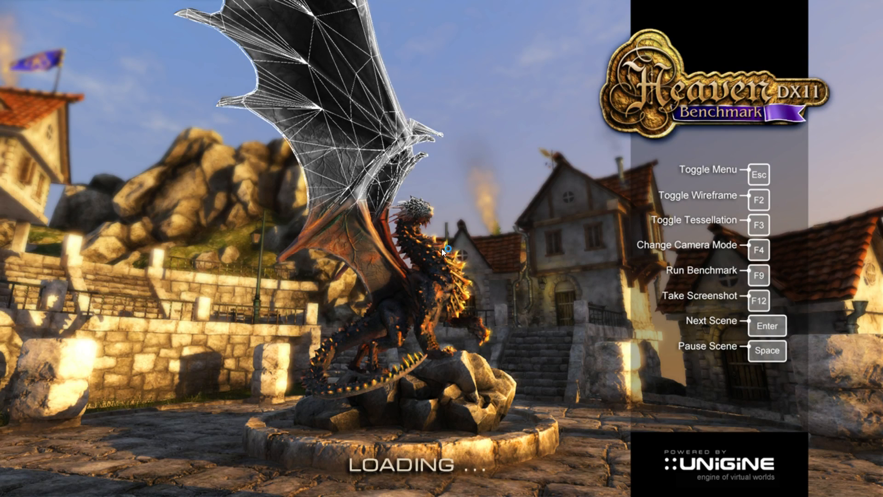
mouse_move(5, 219)
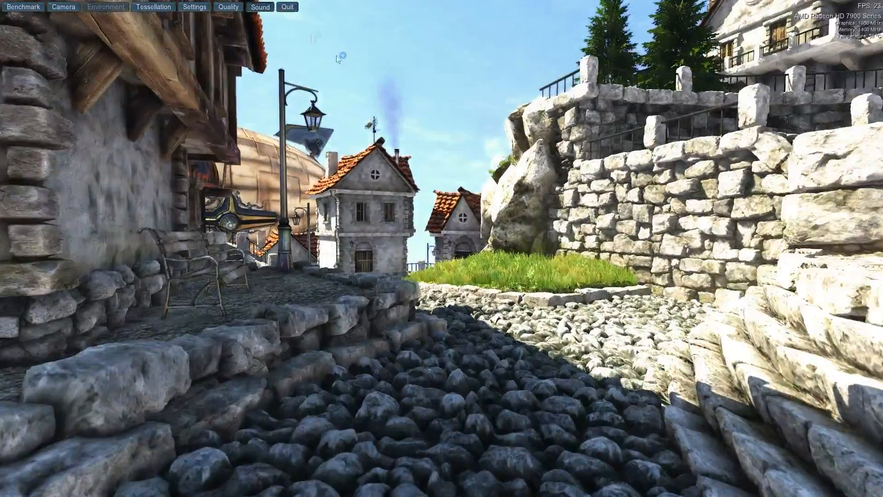
Step: Quit the running Heaven Benchmark scene from the top menu bar
left_click(287, 7)
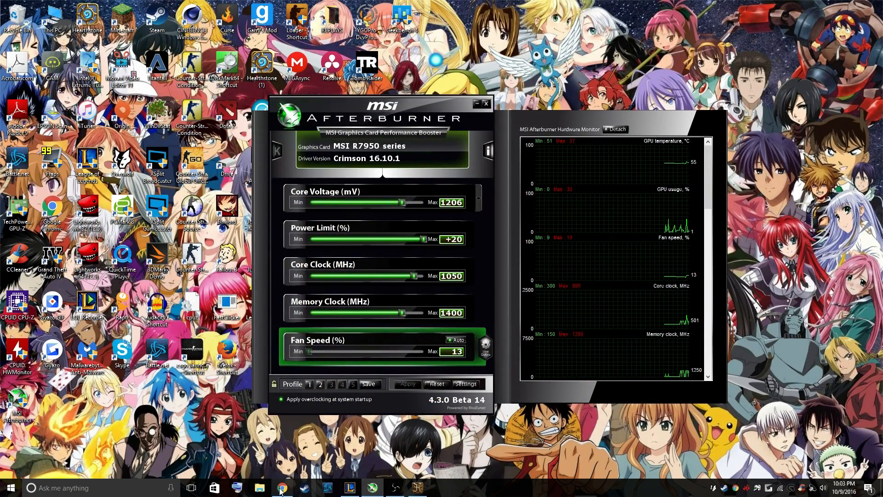
Step: Reopen Chrome from the taskbar and end on the Google new tab page
left_click(281, 488)
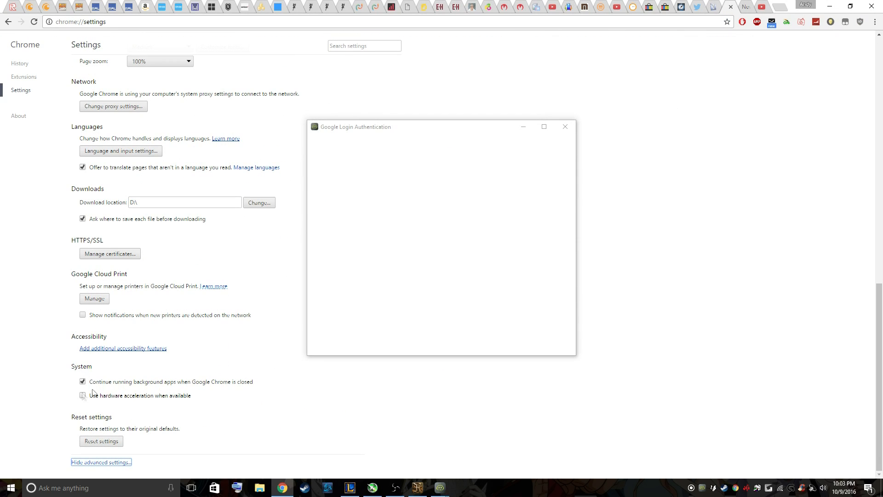
left_click(564, 126)
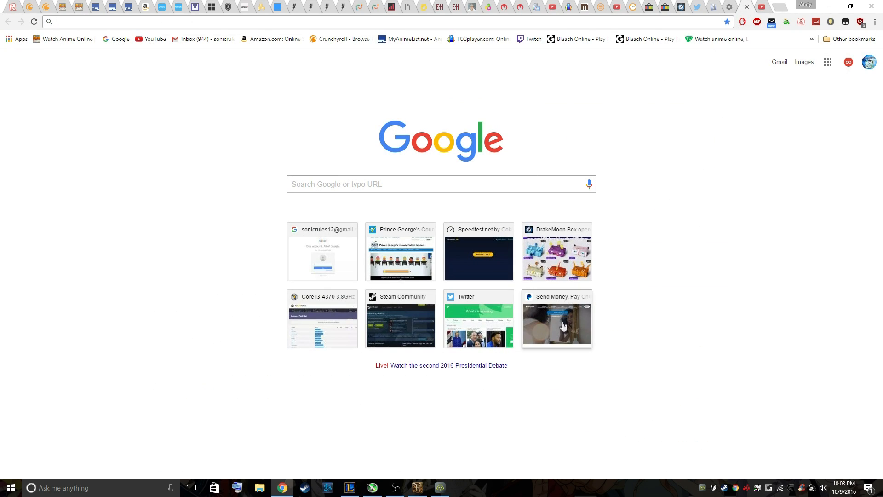
mouse_move(529, 393)
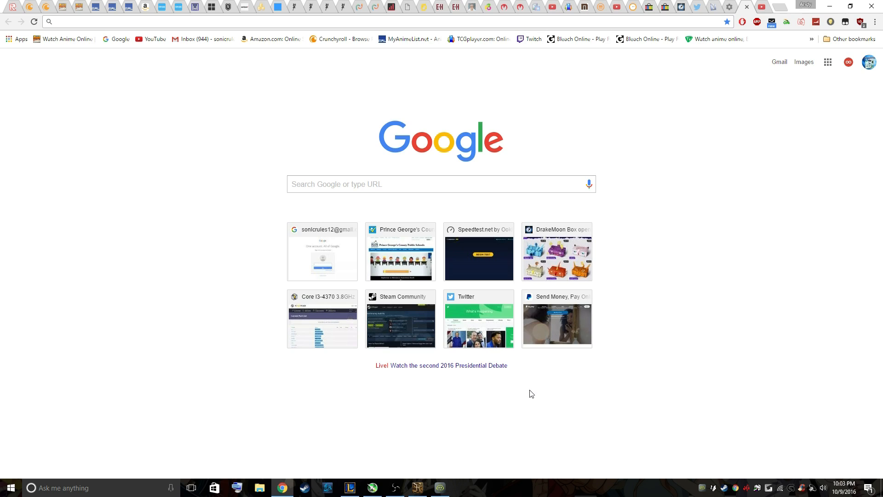